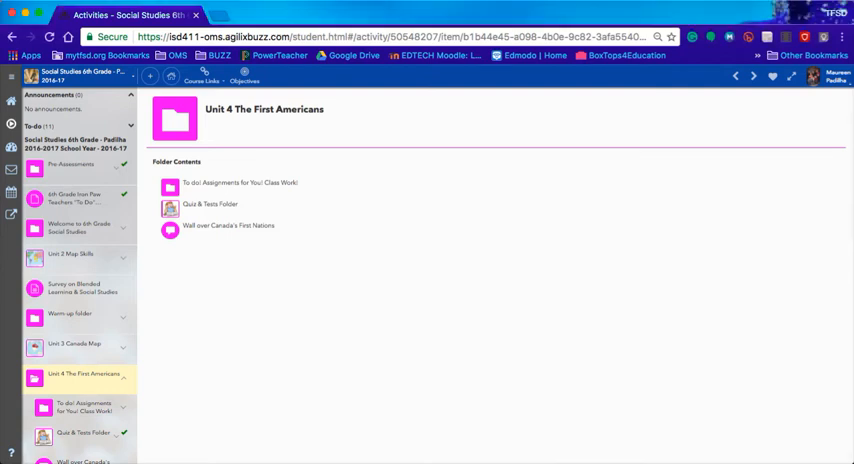
Step: Open To do! Assignments for You! Class Work! and the Textbook Reading and Powerpoint Notes assignment
left_click(238, 182)
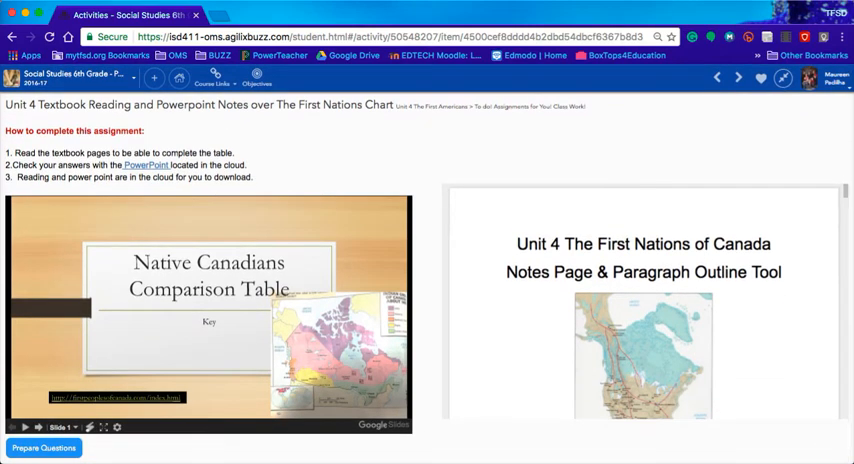
Step: Scroll the notes document past the title page and Arctic T-chart to the page 3 paragraph outline
scroll("down", 3)
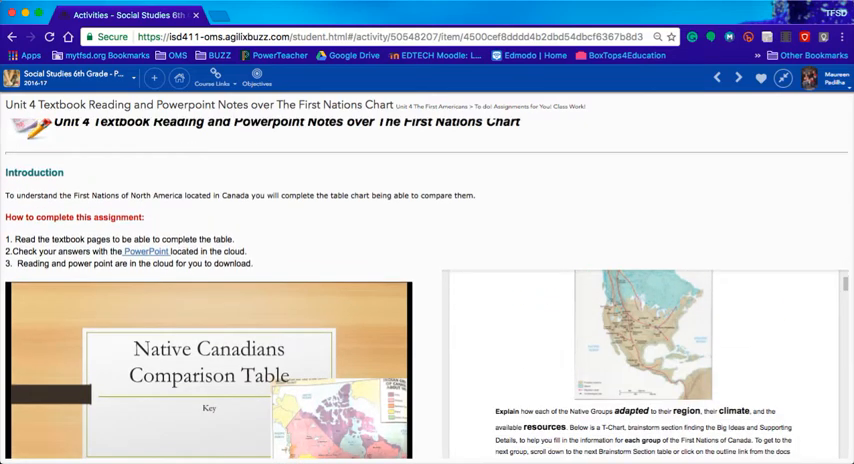
scroll("down", 3)
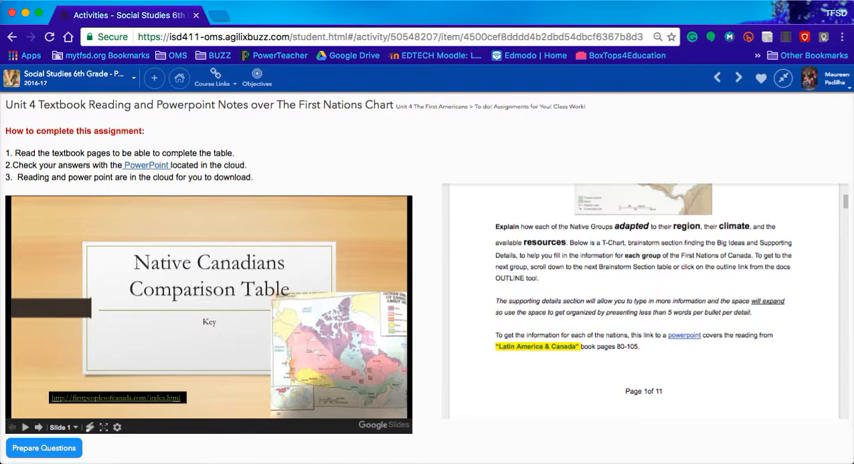
scroll("down", 3)
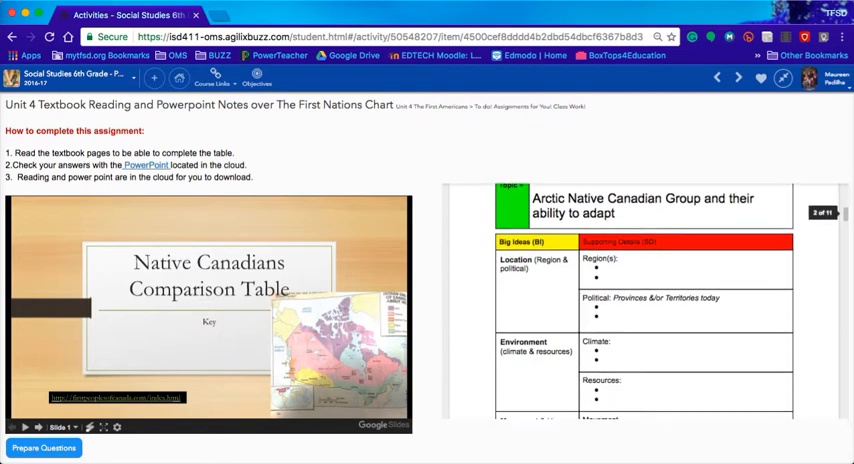
scroll("down", 3)
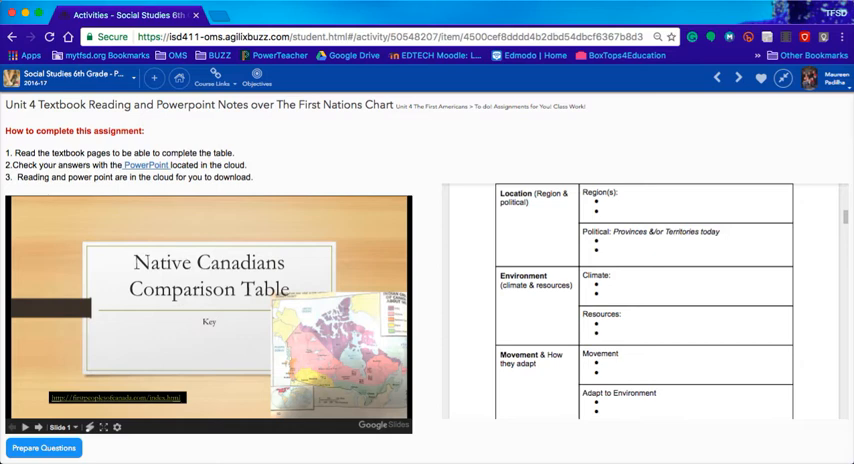
scroll("down", 3)
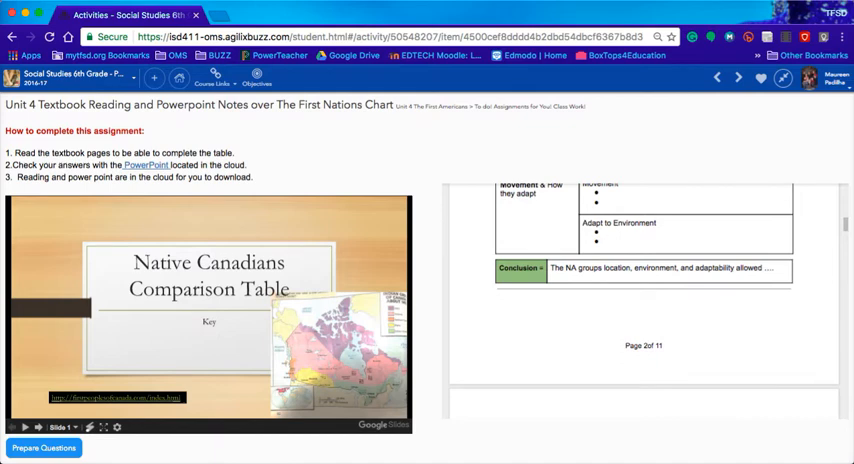
scroll("down", 3)
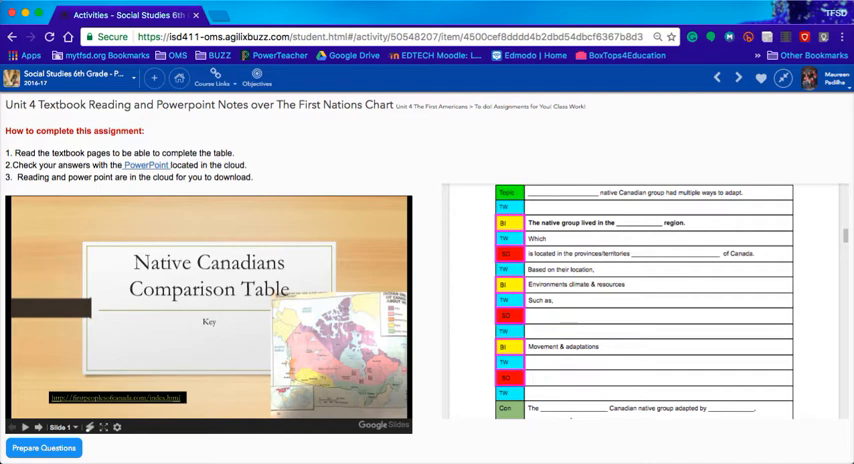
Step: Show slide 4 on Arctic Inuits beside the Arctic T-chart in the notes document
scroll("down", 3)
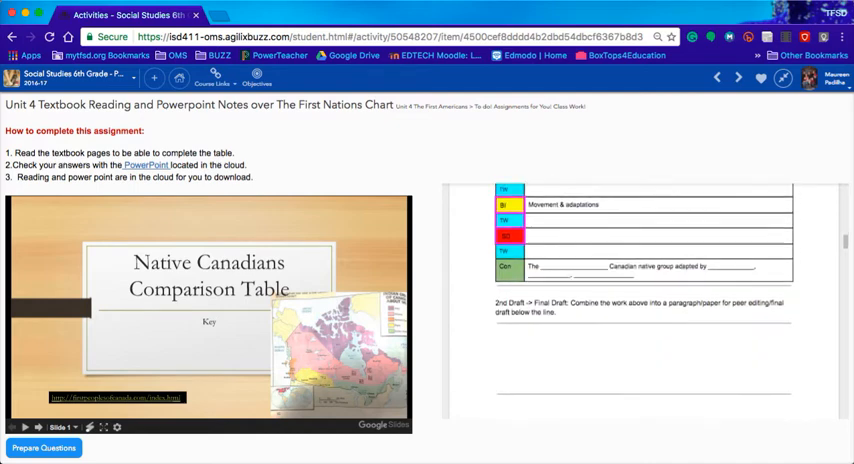
scroll("down", 3)
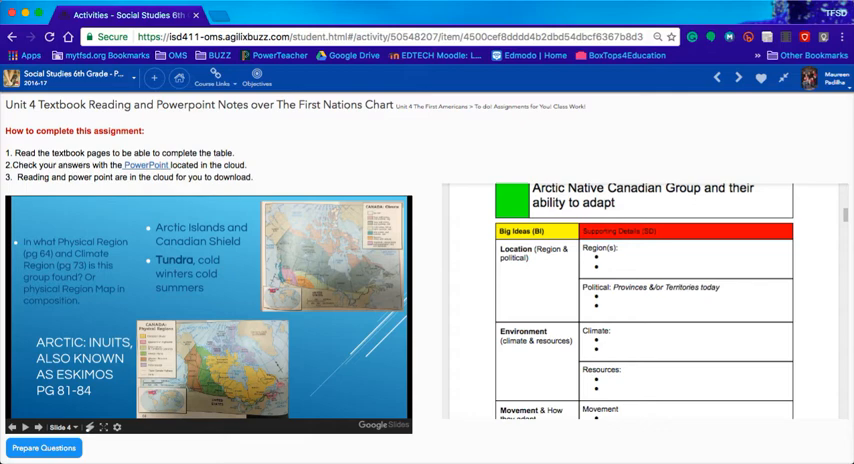
Step: Advance to slide 6 on Arctic Inuit travel: kayaks, dogsleds and umiaks
left_click(40, 427)
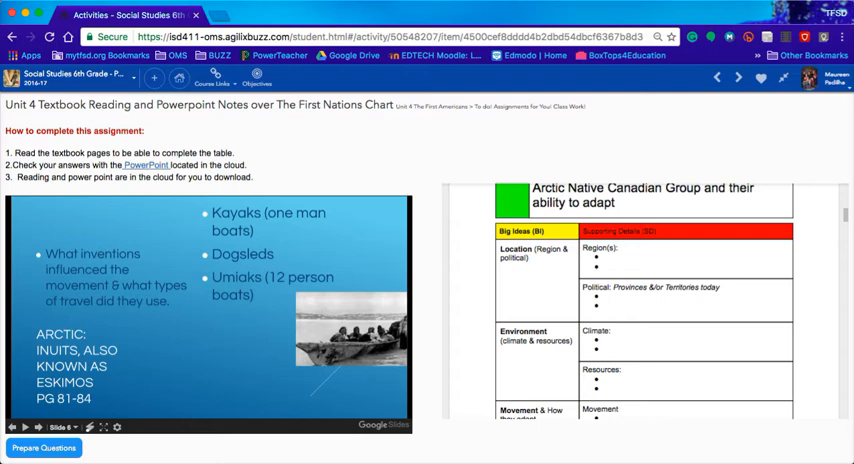
Step: Scroll the Arctic chart to its movement and conclusion rows beside slide 7 on needles and harpoons
scroll("down", 3)
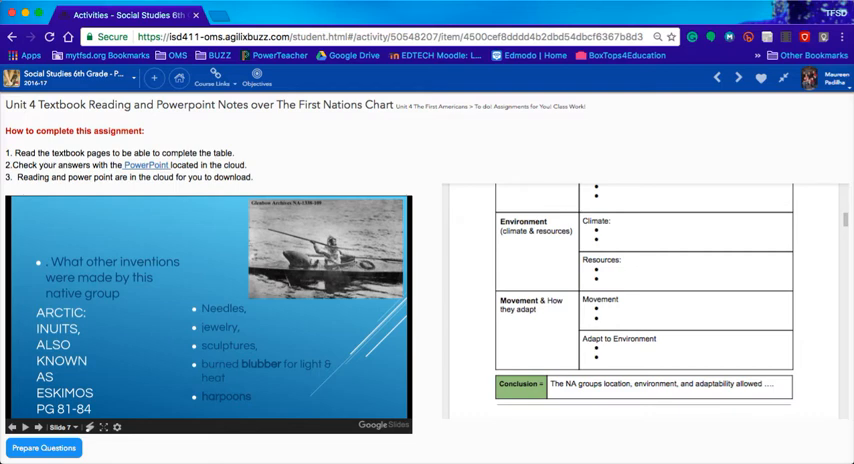
Step: Advance through the Arctic housing and natural resources slides to the Subarctic title slide 11
left_click(40, 426)
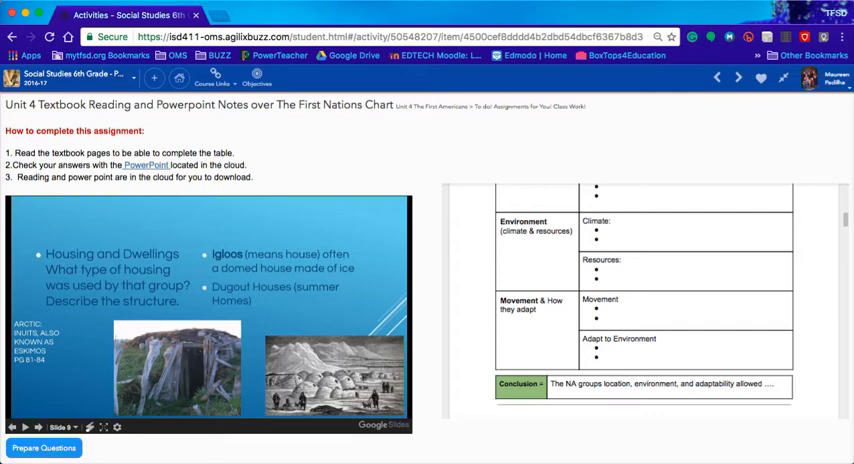
left_click(35, 427)
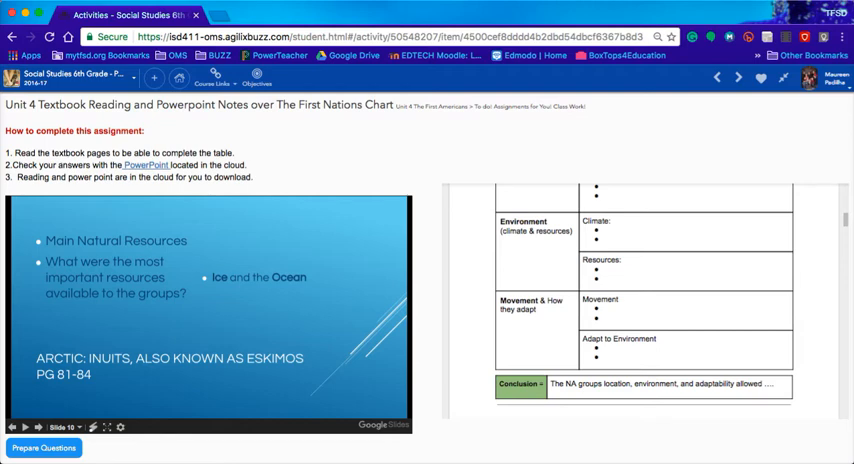
left_click(40, 427)
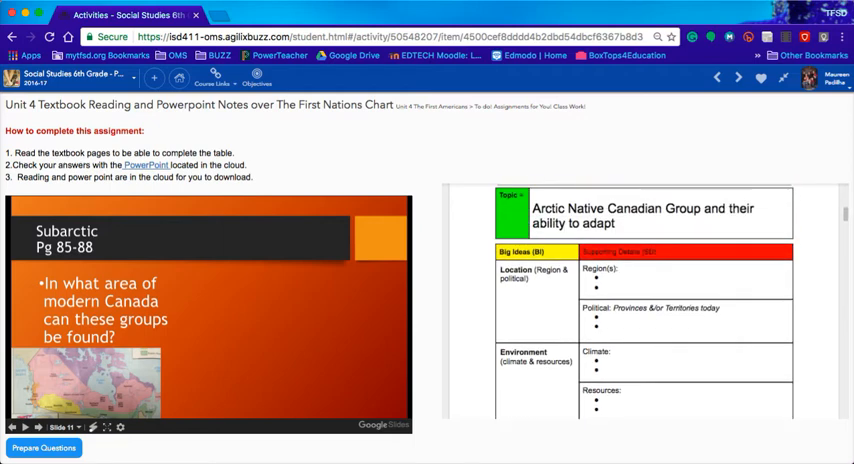
Step: Scroll the notes document past the Arctic T-chart to the page 3 paragraph outline
scroll("down", 3)
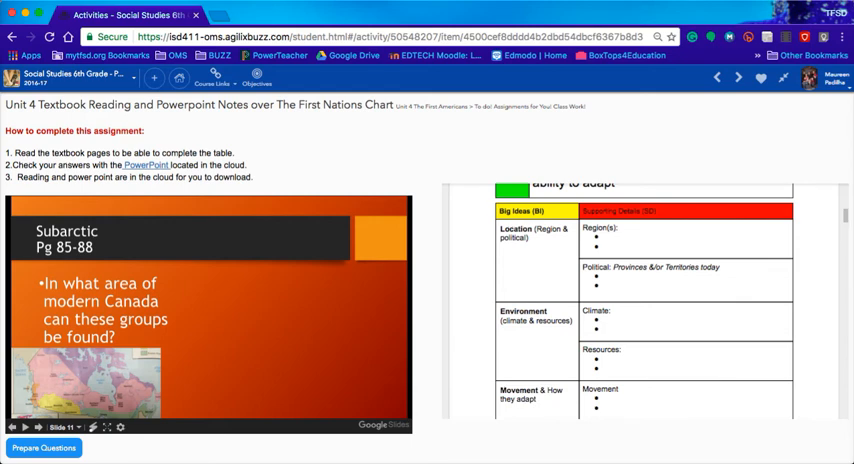
scroll("down", 3)
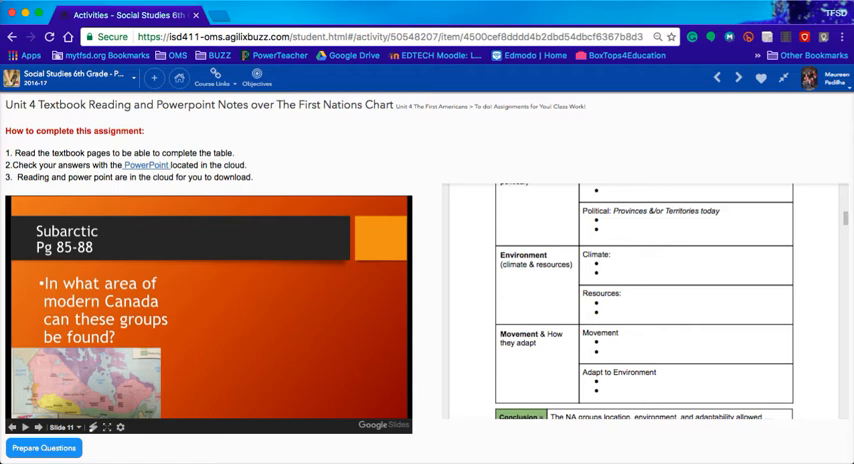
scroll("down", 3)
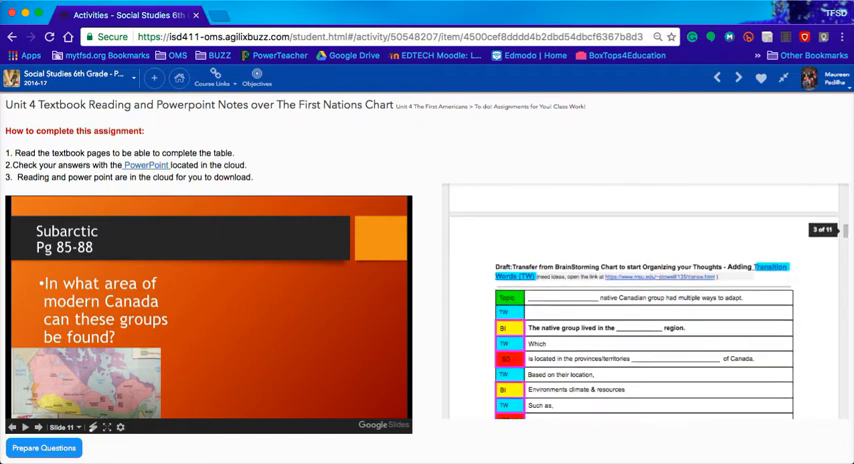
Step: Scroll to the Subarctic T-chart while slide 11 reveals central Canada near Hudson Bay; Quebec, Ontario, Manitoba
scroll("down", 3)
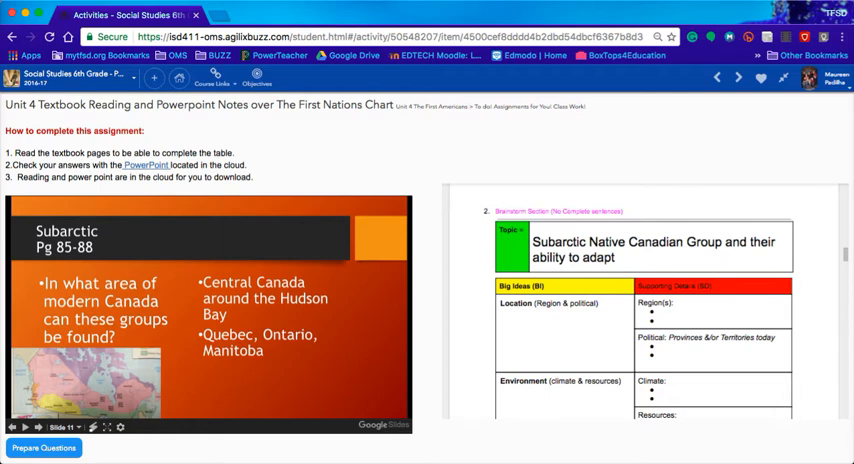
Step: Advance the Subarctic slides to slide 15 on inventions, showing toboggans
left_click(41, 427)
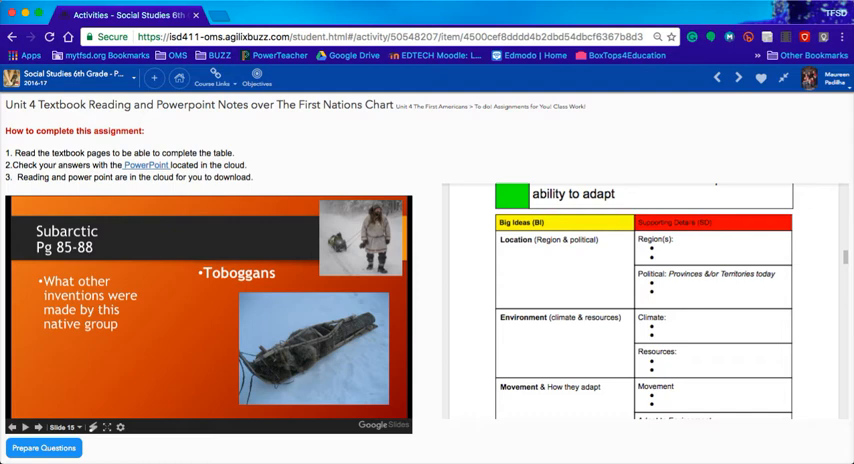
Step: Advance past the Subarctic resources slide to slide 18, the Eastern Woodlands title slide
left_click(39, 427)
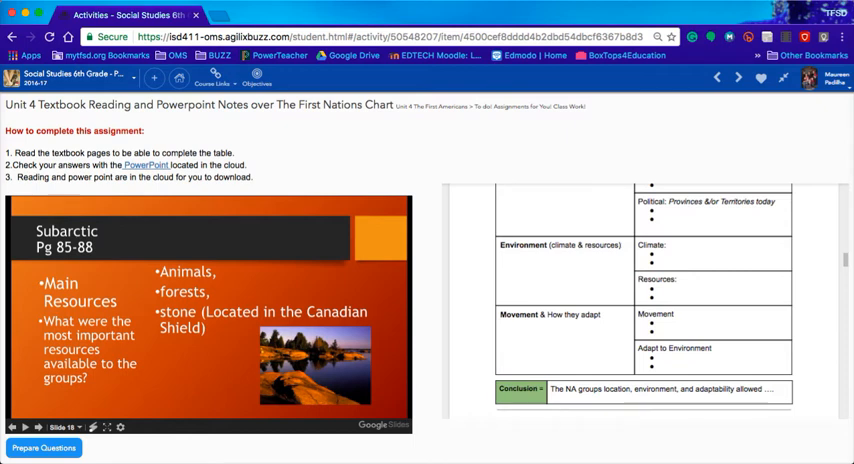
left_click(24, 427)
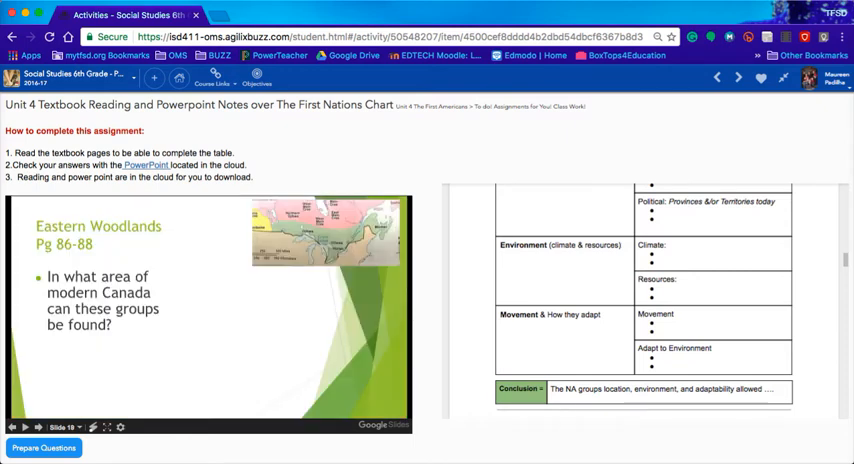
Step: Advance to slide 21: Eastern Woodlands hunted deer, elk, moose and made maple syrup
left_click(36, 427)
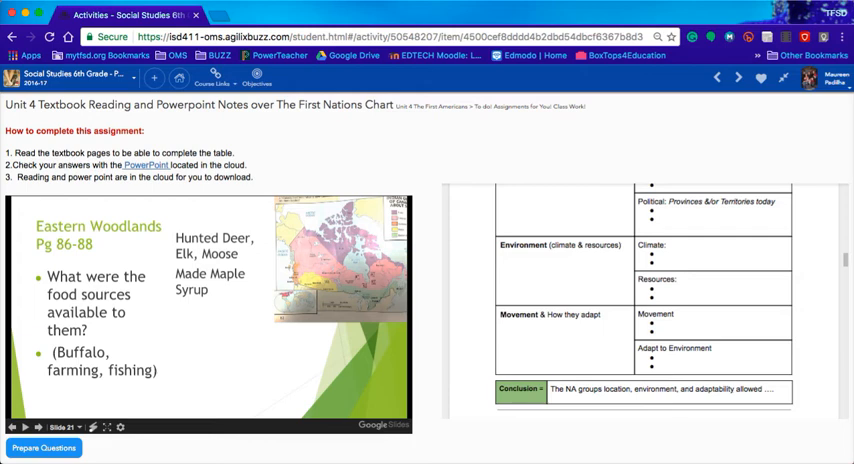
Step: Step past the farming slide, note 'Birchbark Longhouses,' and reach slide 27's resources
left_click(40, 427)
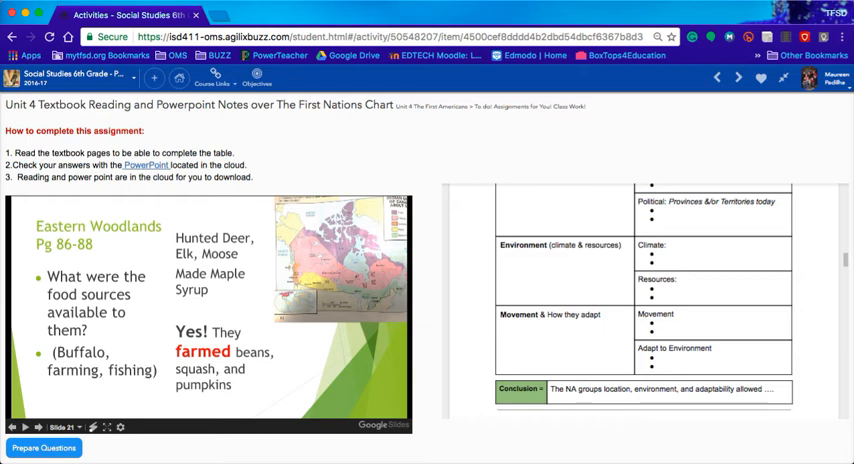
left_click(40, 427)
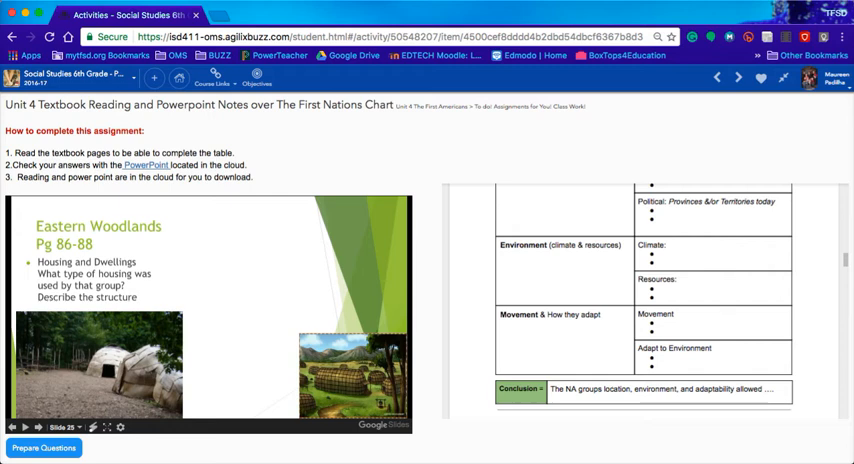
type("Birchbark Longhouses,")
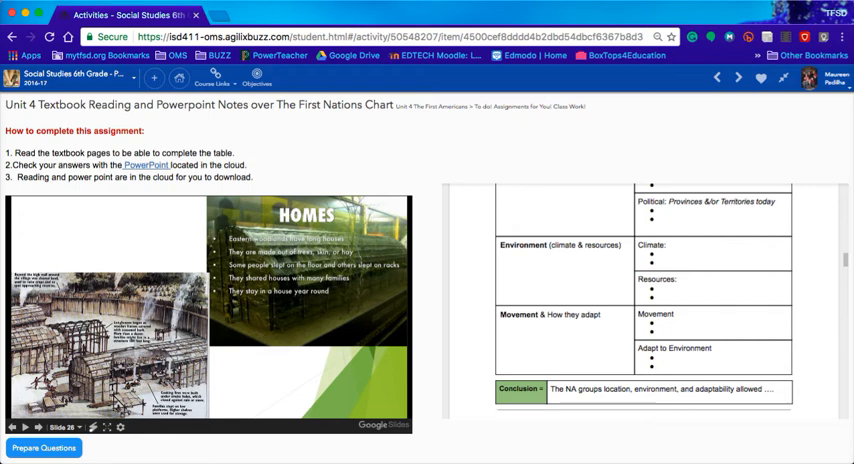
left_click(27, 427)
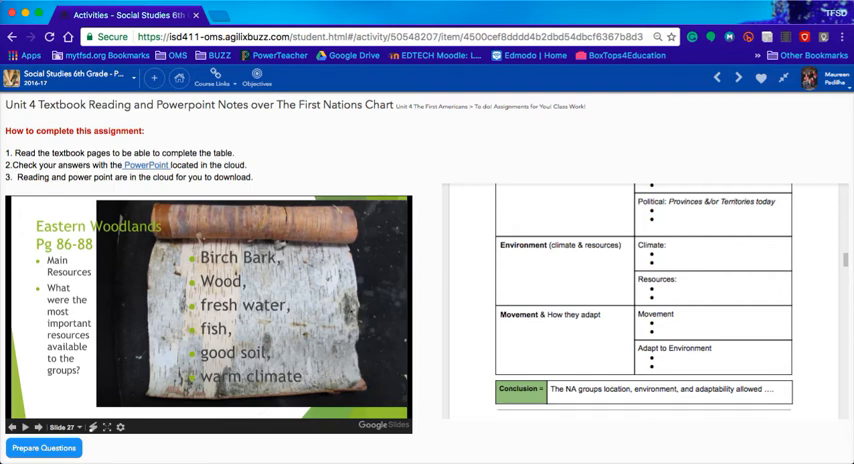
Step: Toggle between the Plains food sources and travel inventions slides, ending on slide 30
left_click(39, 427)
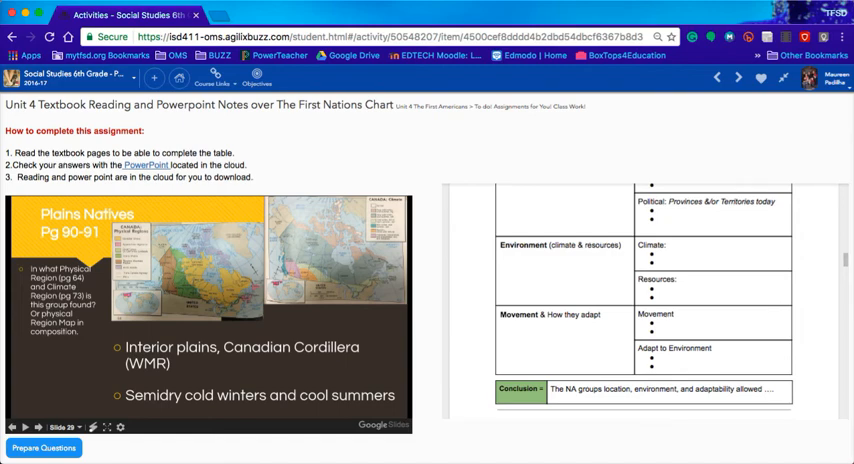
left_click(23, 427)
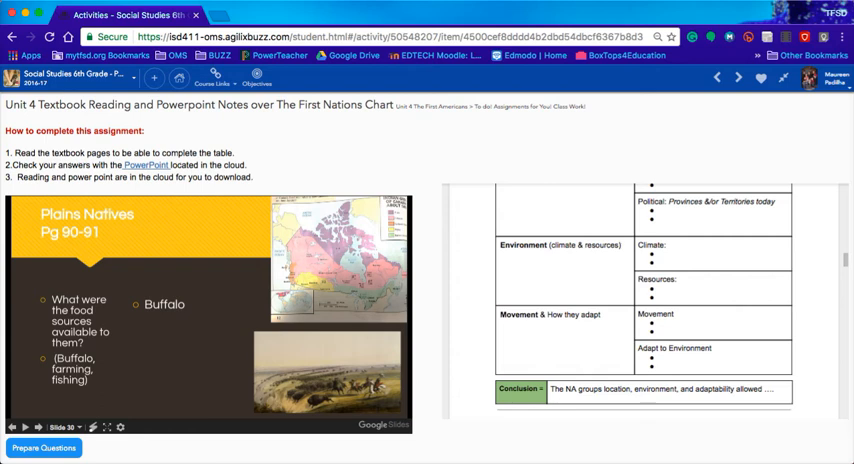
left_click(38, 426)
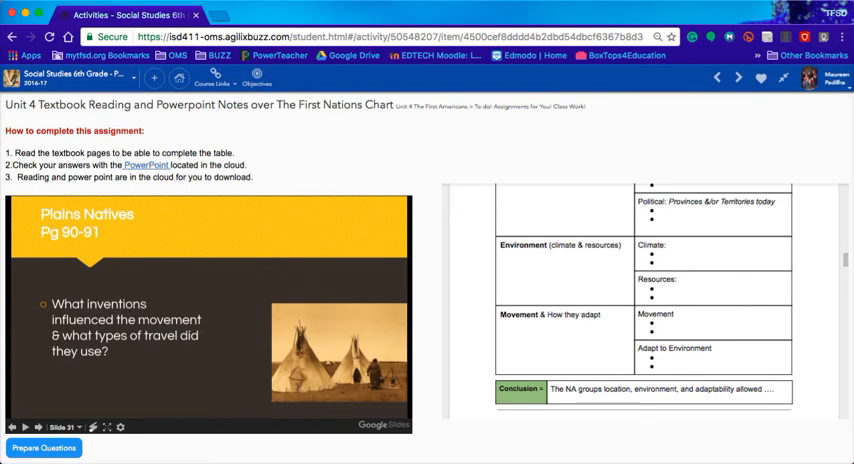
left_click(24, 427)
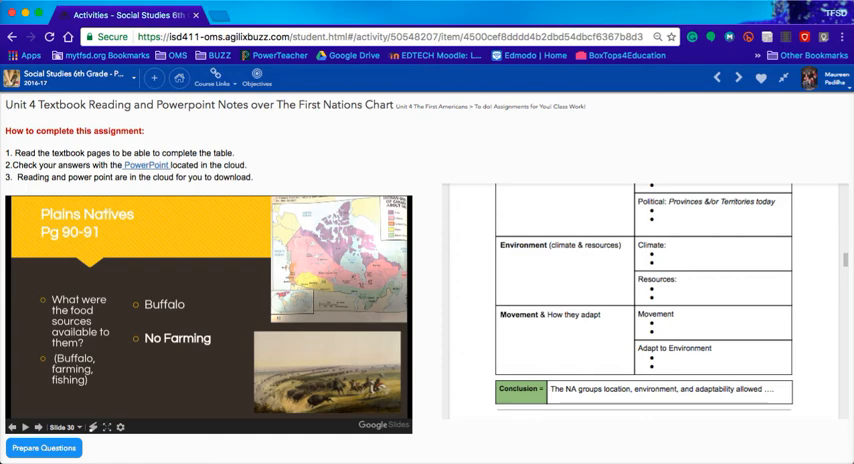
left_click(38, 427)
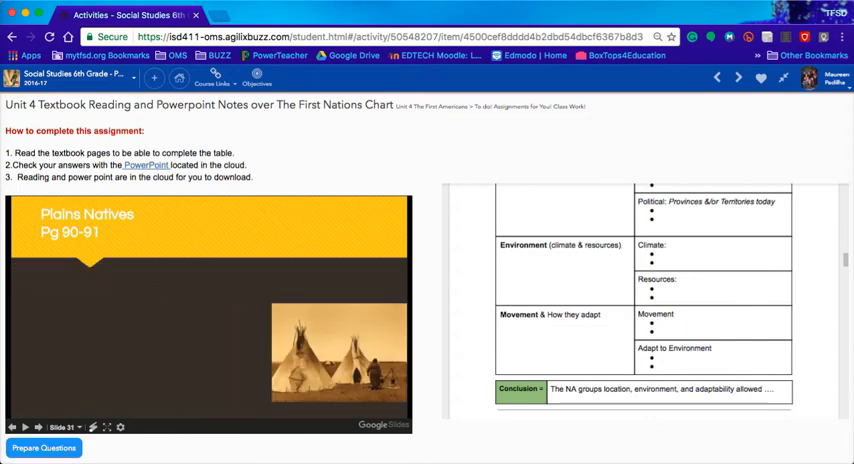
left_click(25, 426)
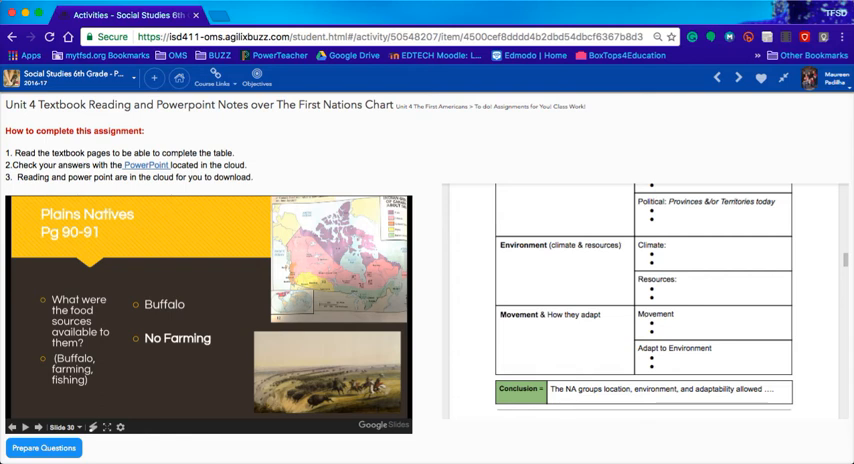
Step: Advance through the other inventions and buffalo-centred society slides toward slide 36, Northwest Coast
left_click(40, 427)
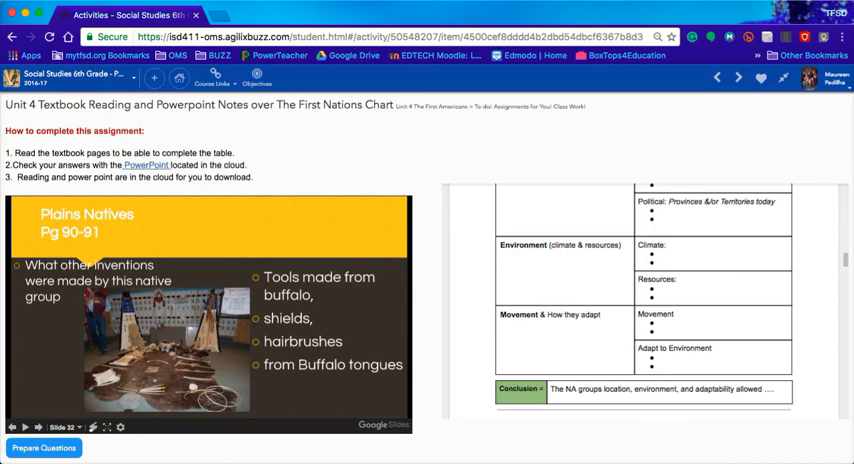
left_click(38, 427)
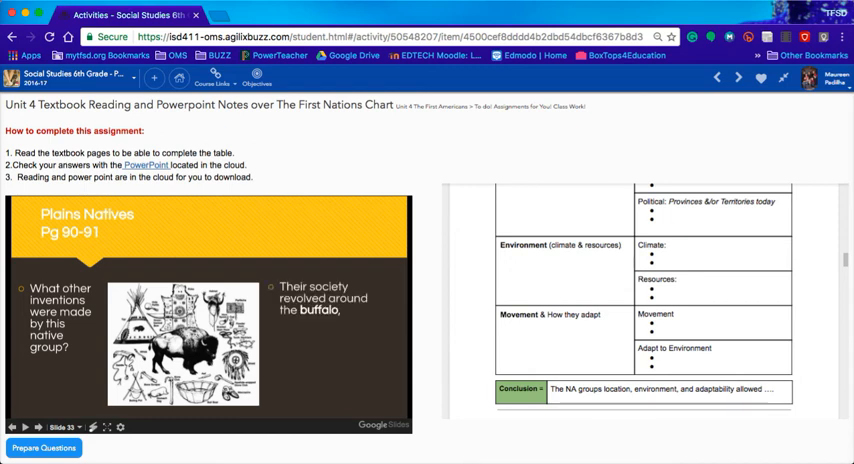
left_click(37, 427)
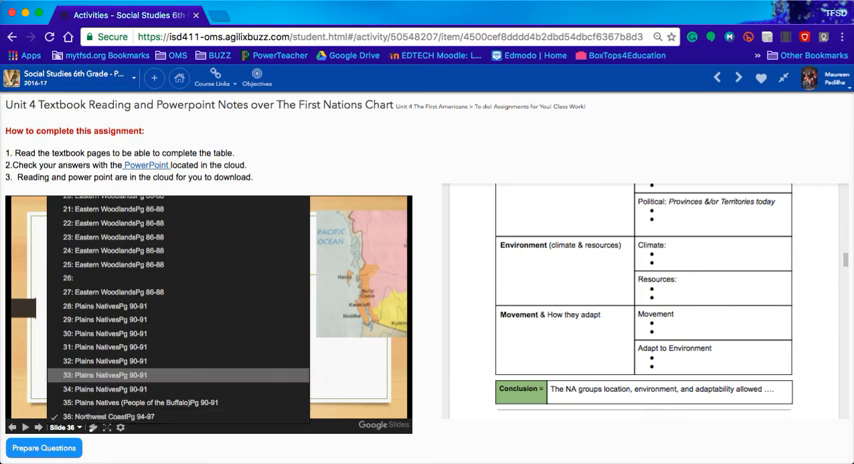
Step: Advance to slide 38: salmon, cod, halibut, seals, whales, no farming
scroll("down", 3)
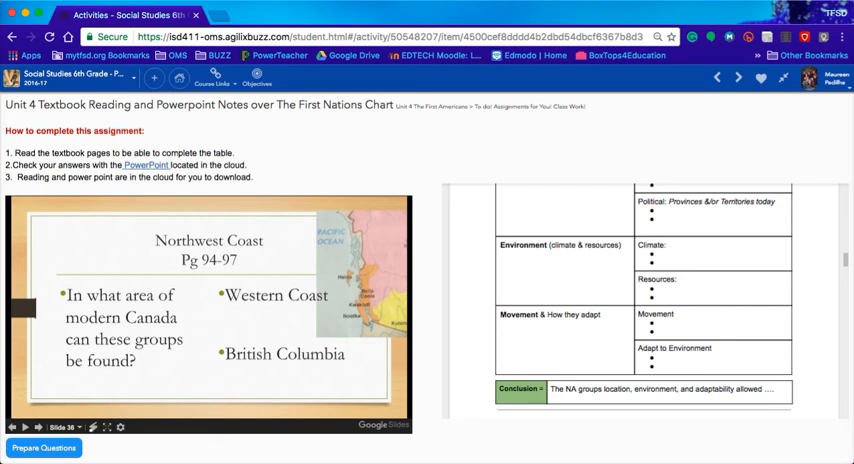
left_click(37, 427)
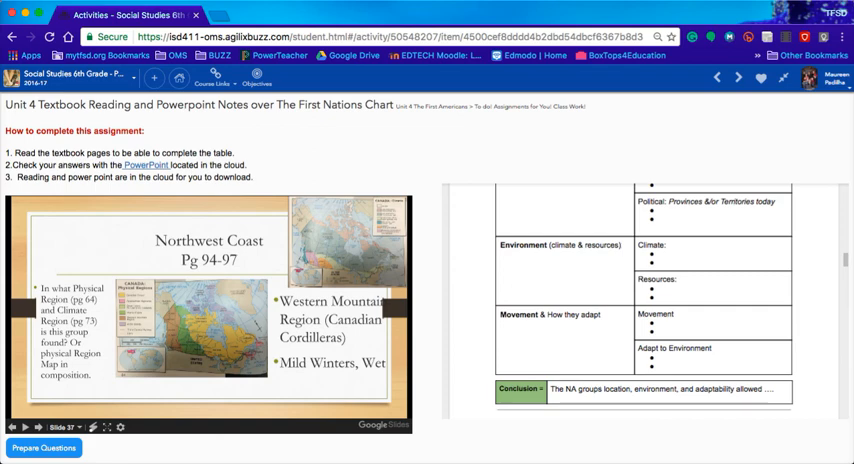
left_click(36, 427)
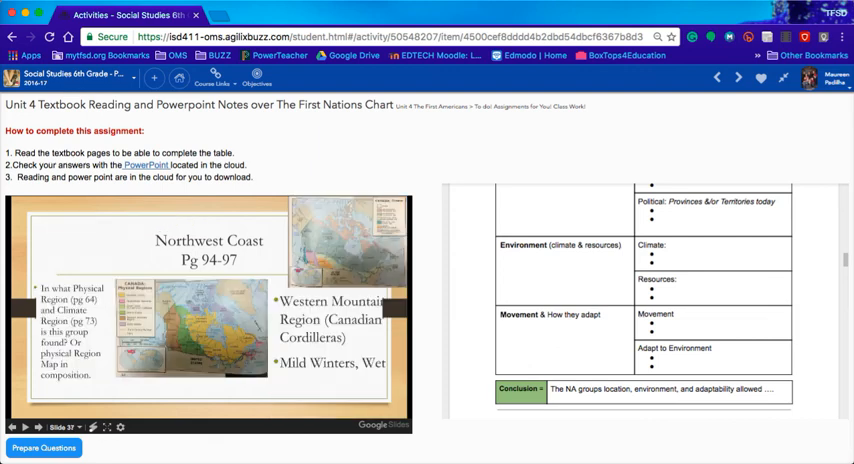
left_click(37, 427)
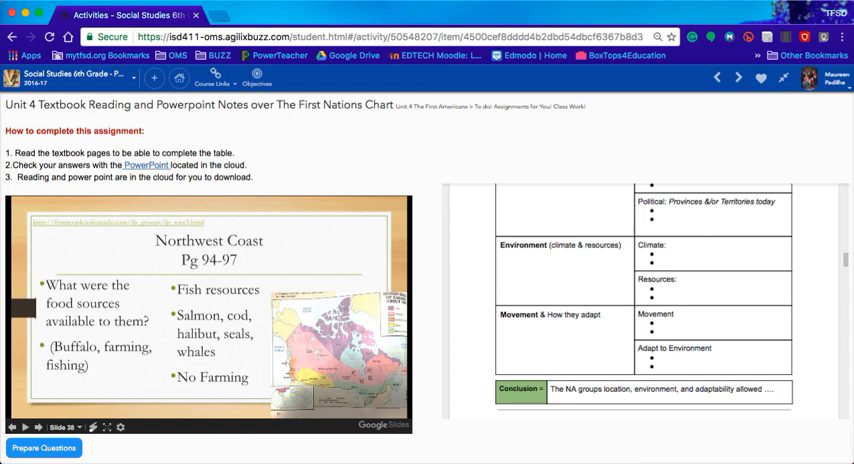
Step: Advance past the inventions and canoe slides to slide 42 on cedar plank longhouses
left_click(37, 427)
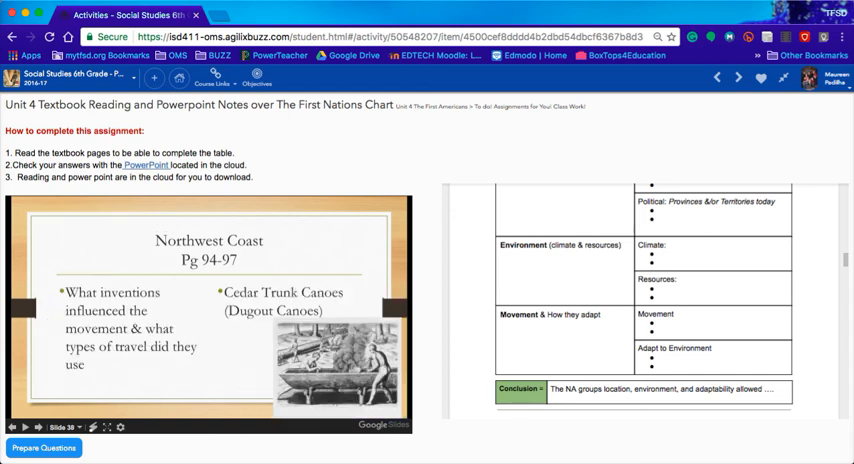
left_click(41, 427)
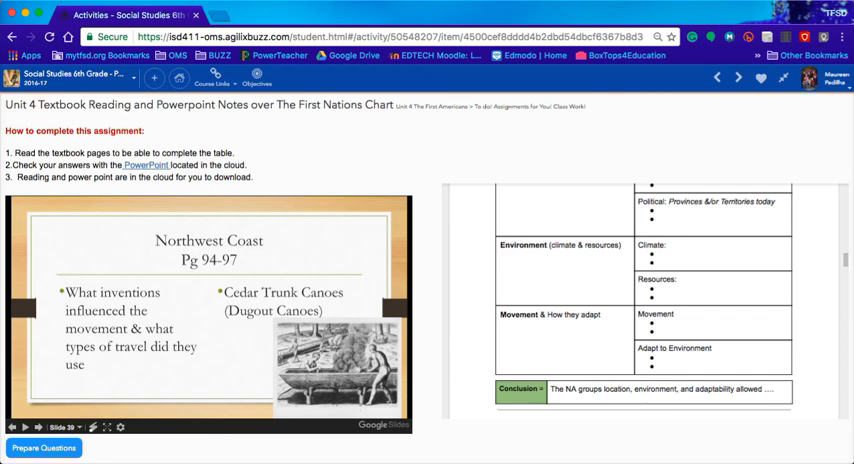
left_click(38, 427)
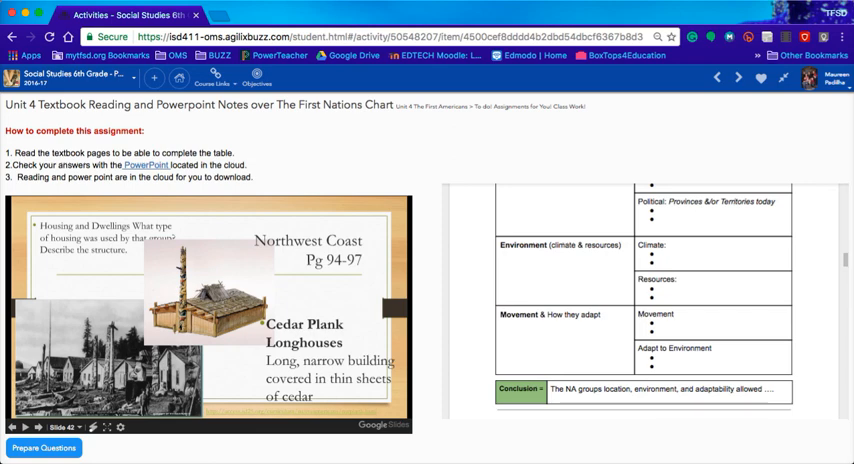
Step: Advance to slide 43, Main Resources (the sea, fish), and right-click the slide
left_click(40, 427)
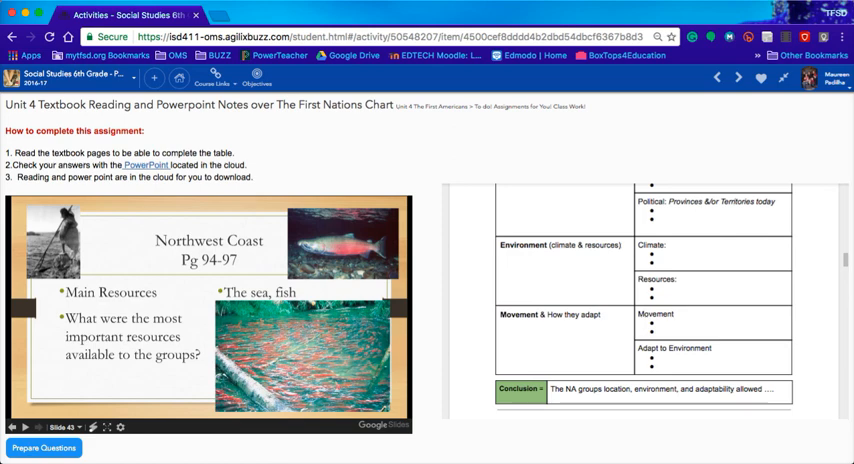
right_click(280, 310)
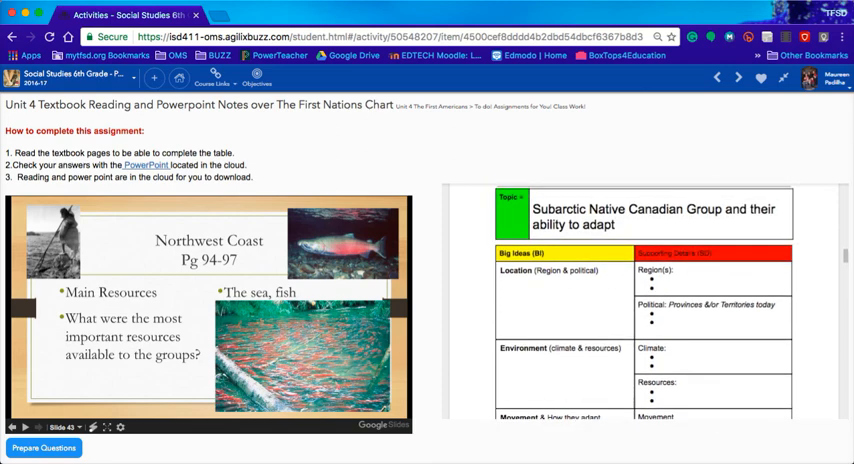
Step: Scroll the notes template down to the Subarctic environment, movement and conclusion rows
scroll("down", 3)
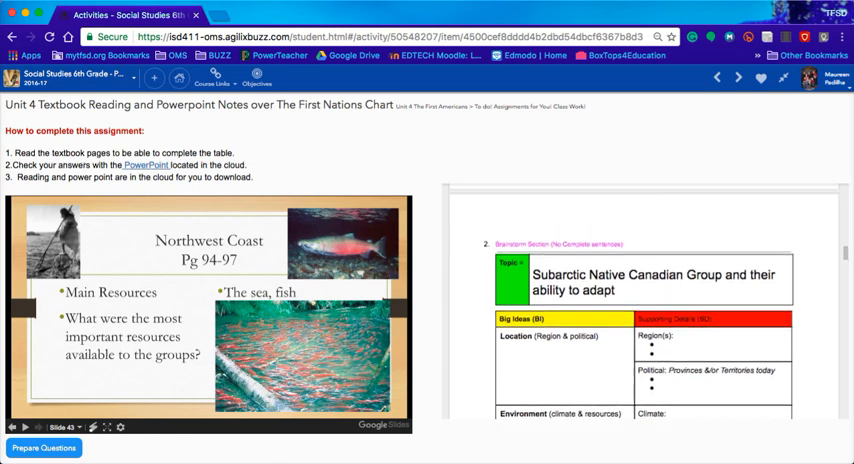
scroll("down", 3)
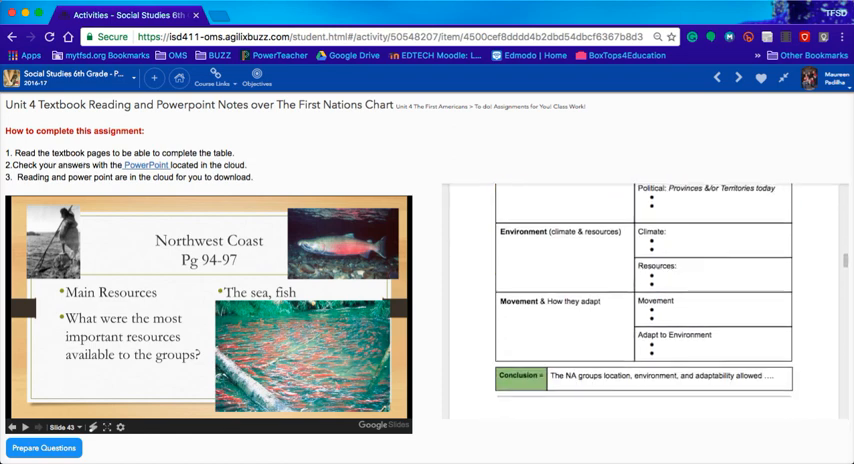